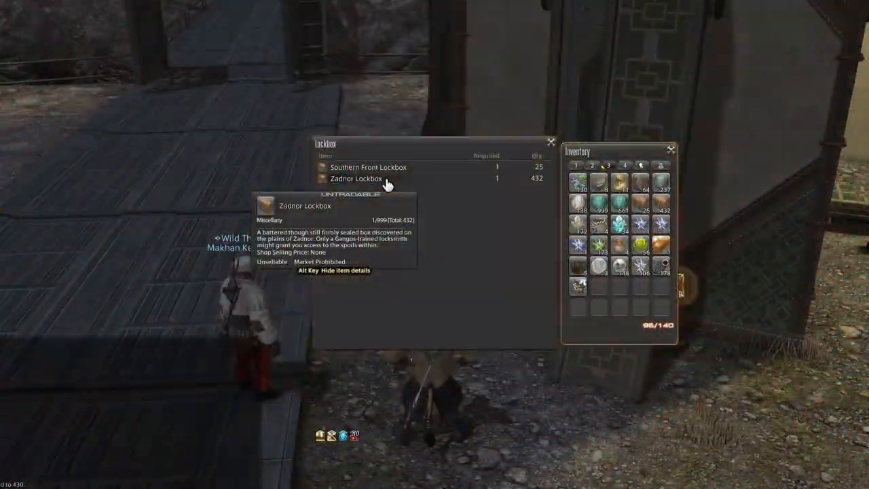
Step: Open Zadnor lockboxes at the Resistance Locksmith, advancing through each box's loot results
left_click(551, 143)
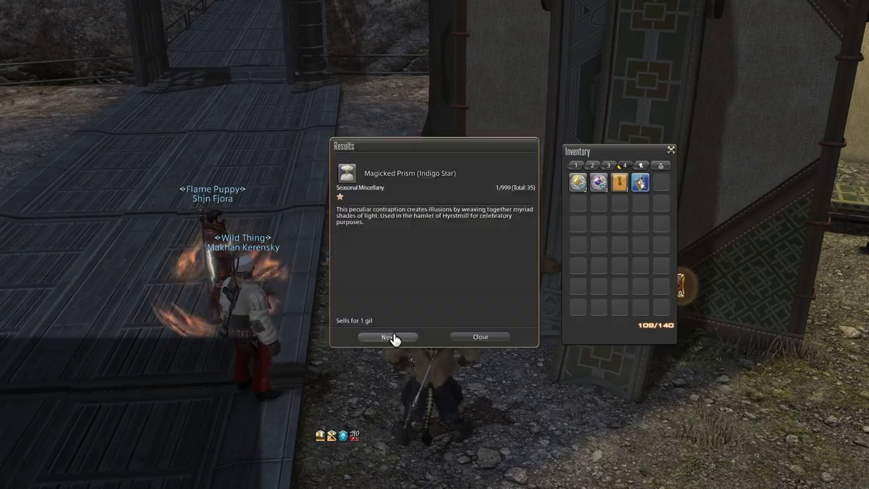
left_click(387, 336)
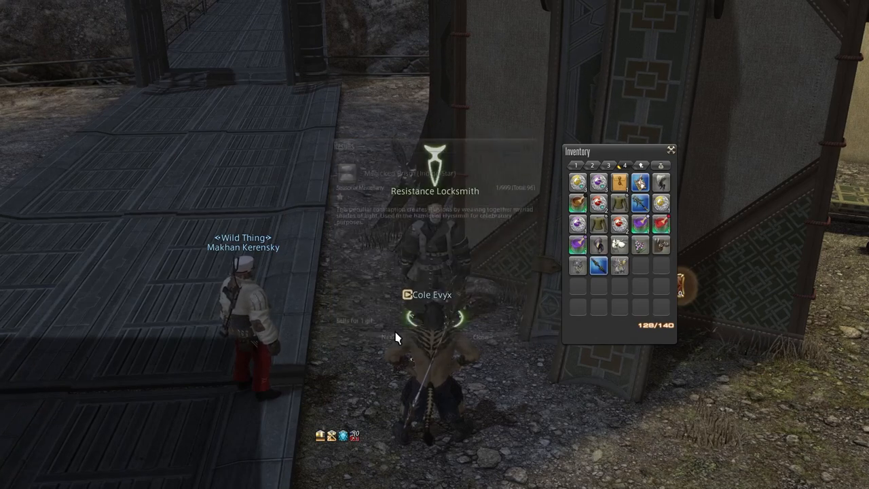
left_click(389, 337)
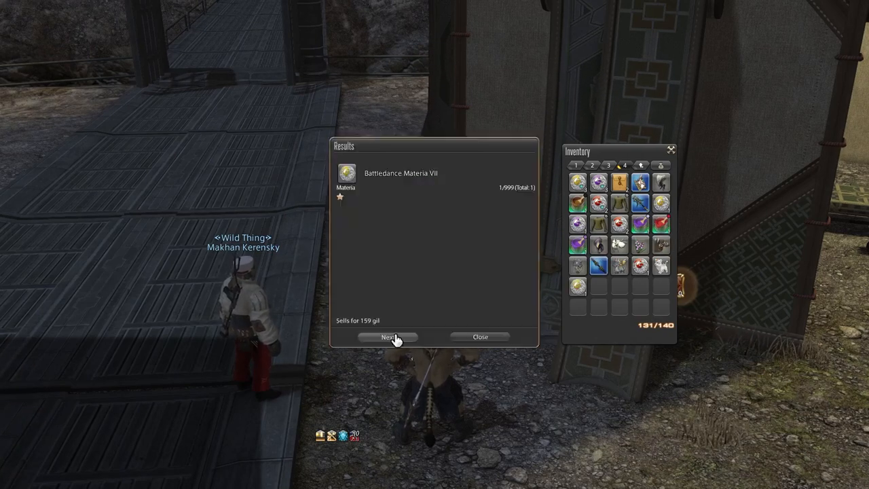
left_click(387, 337)
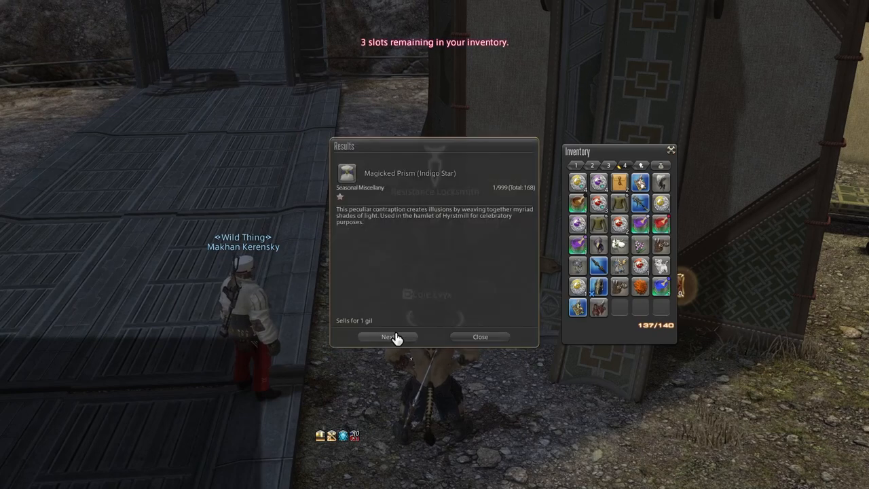
left_click(389, 336)
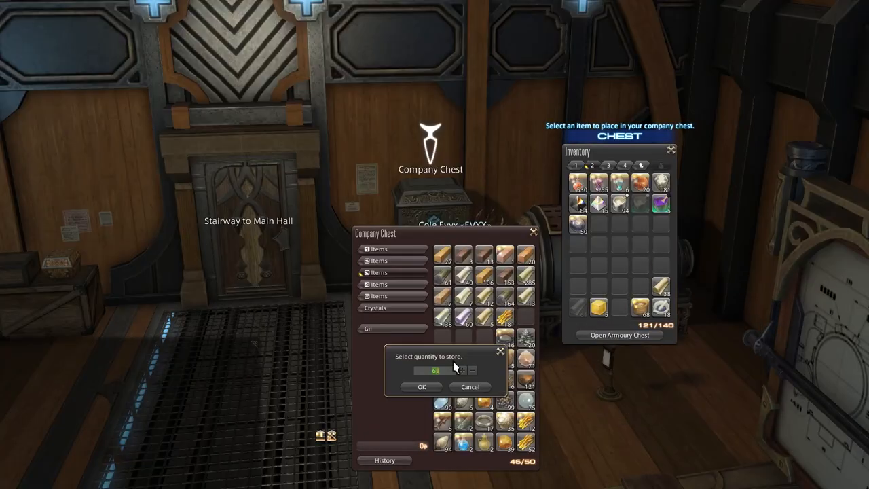
Step: Confirm storing the item stack in the company chest and accept the Zadnor duty prompt
left_click(421, 386)
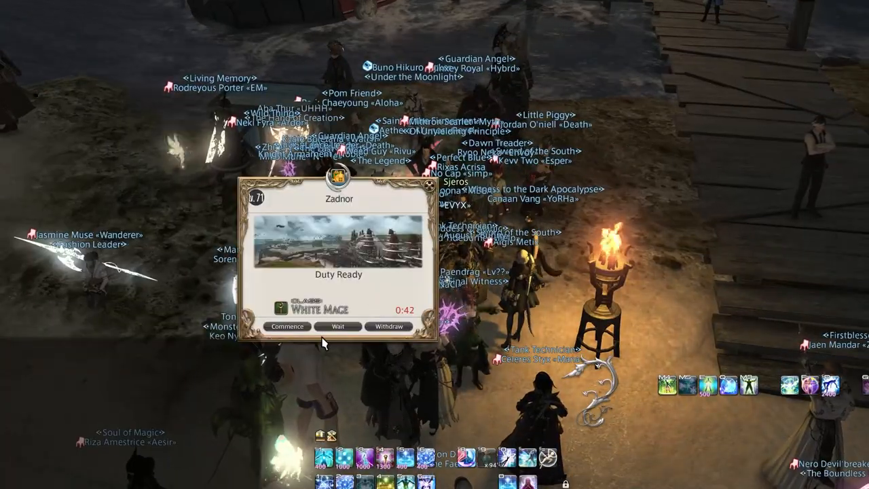
left_click(288, 326)
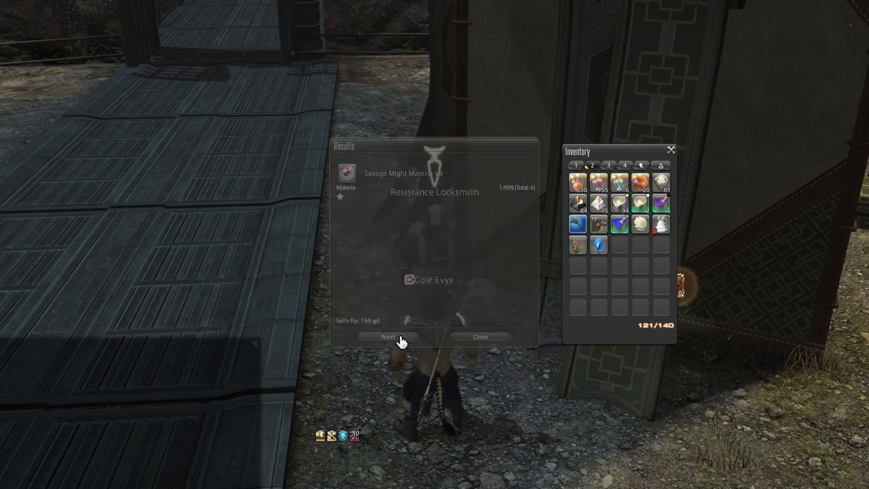
Step: Advance through more lockbox loot, talk to the locksmith again, and re-enter Zadnor
left_click(388, 337)
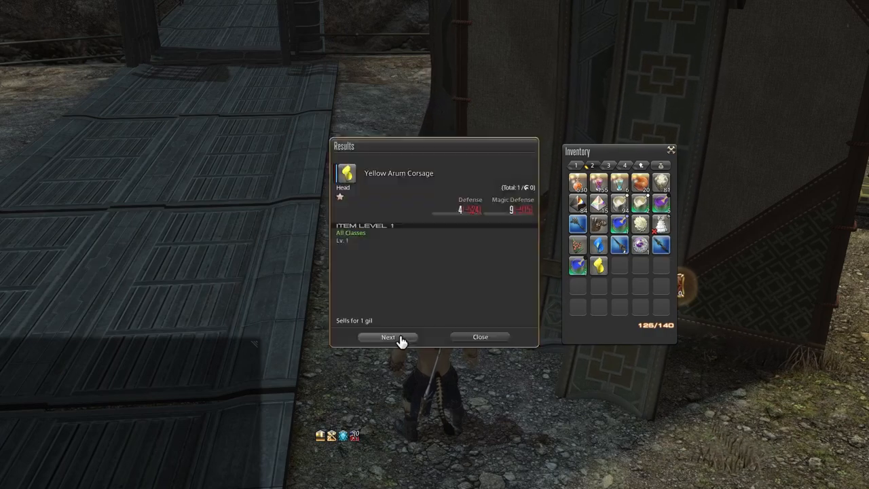
left_click(388, 336)
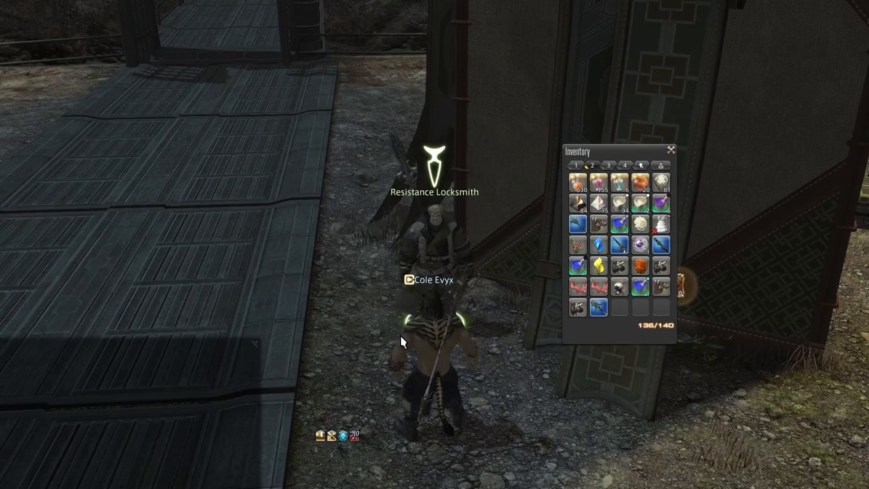
left_click(610, 165)
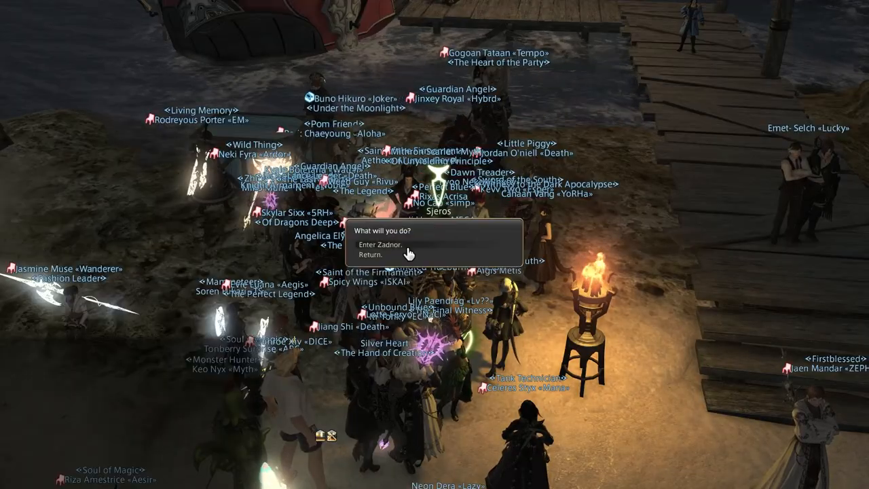
left_click(381, 245)
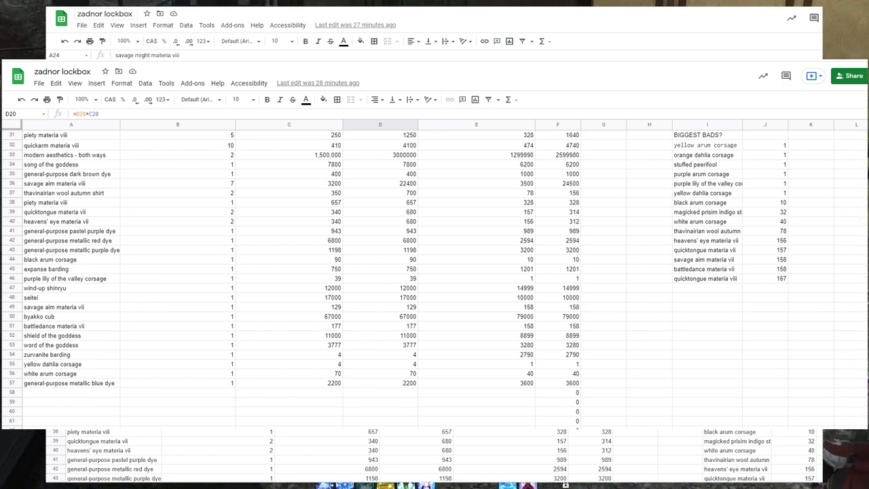
Step: Scroll to the top of the lockbox item table showing quantities, values and gil profits
scroll("up", 3)
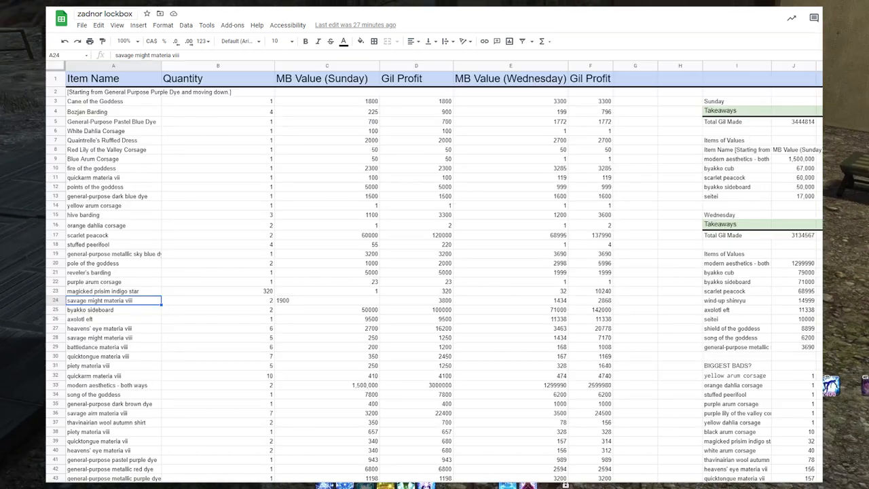